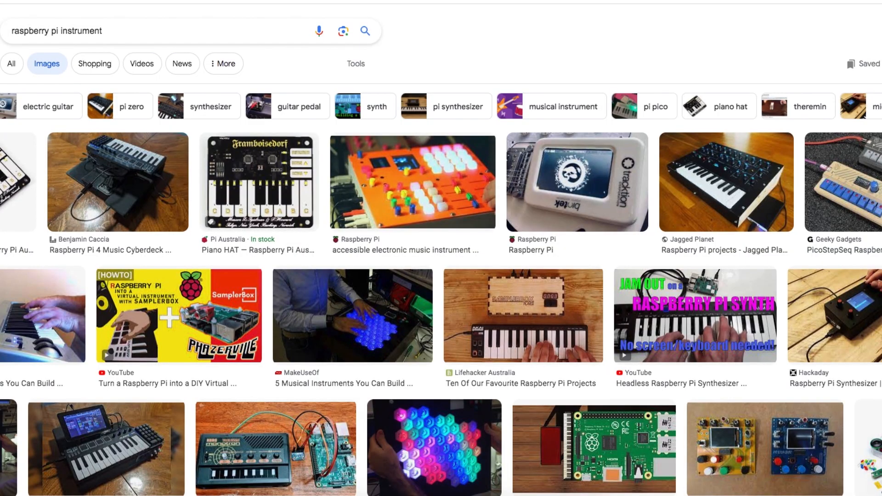
Step: Switch DSP audio processing on and bring up the recent patches list
scroll(down, 3)
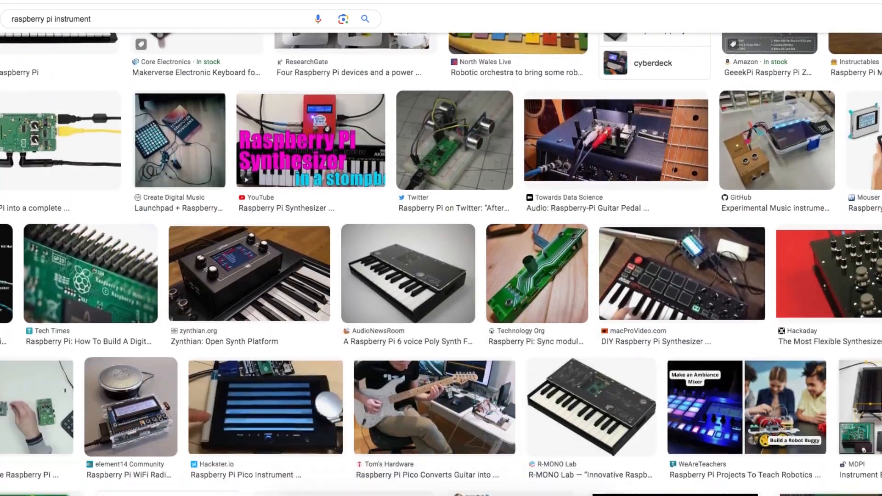
scroll(down, 3)
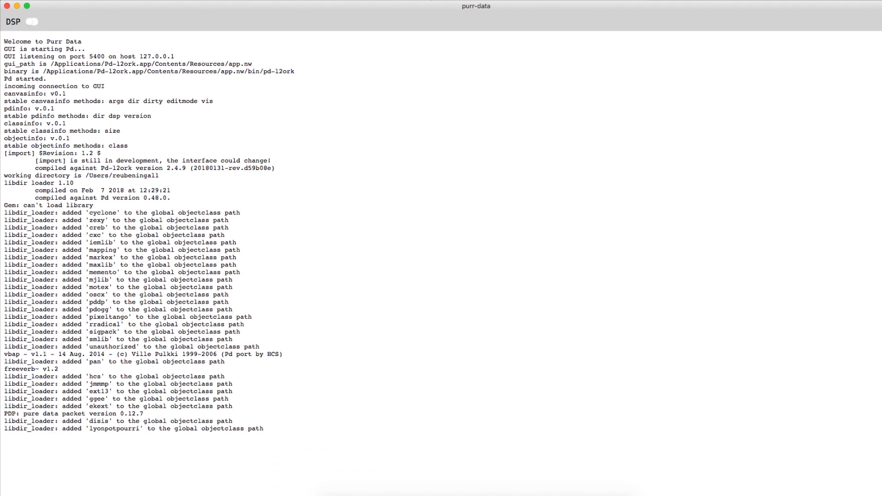
click(29, 21)
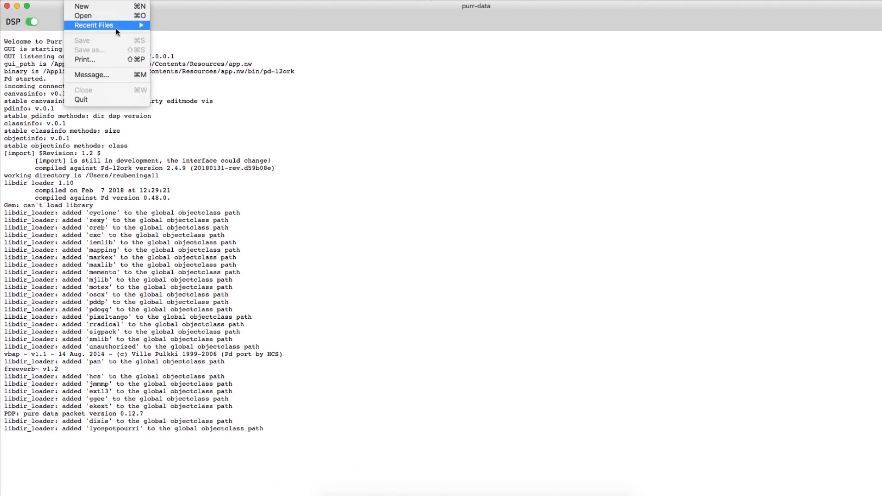
click(94, 25)
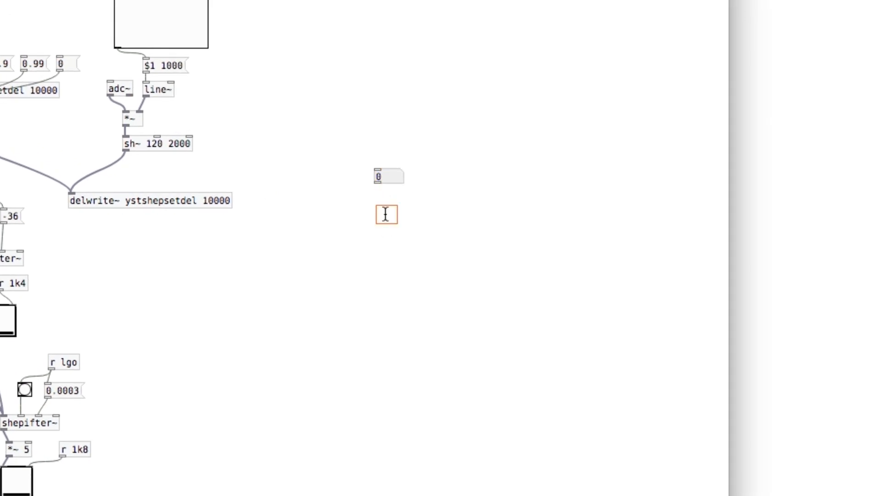
Step: Create a '+ 1' object linking two number boxes to count 16 to 17
text(+ 1)
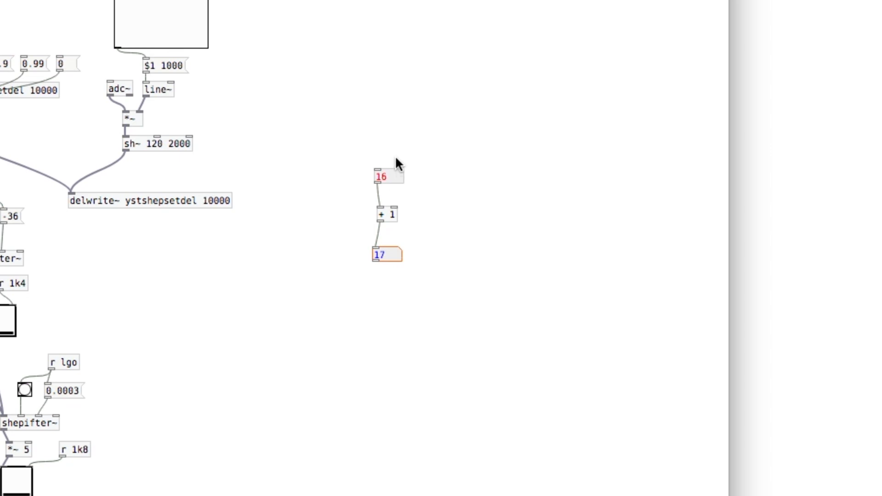
mouse_move(440, 201)
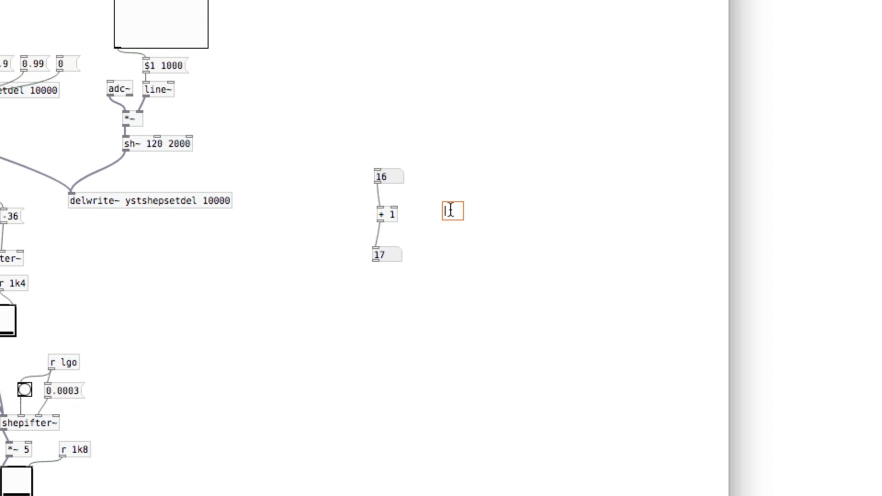
Step: Create a shipper~ object and bring up its context menu to open it
text(shipper~)
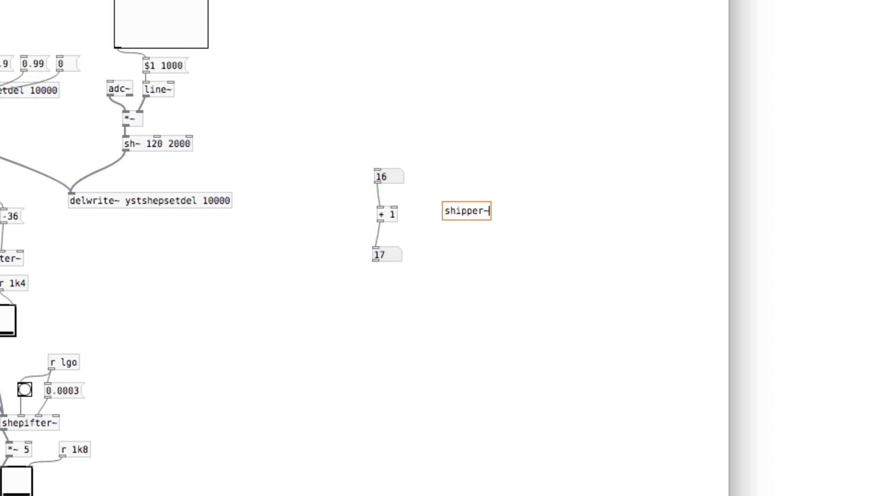
right_click(466, 219)
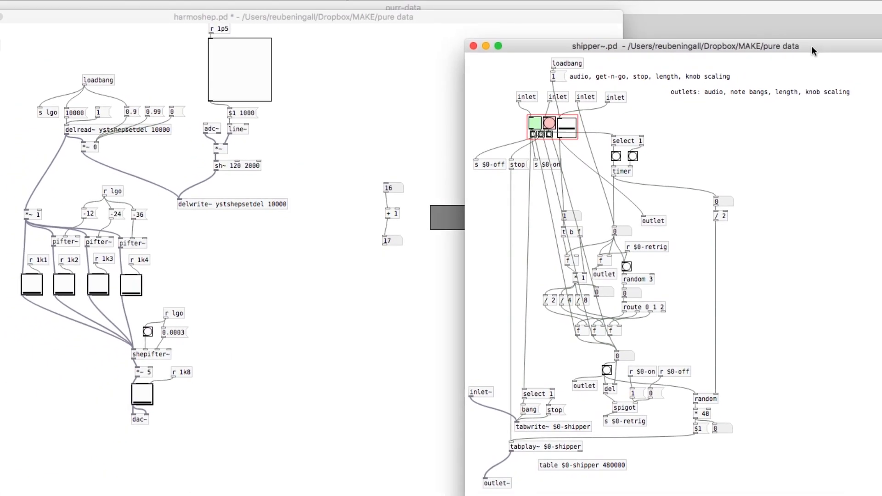
mouse_move(787, 154)
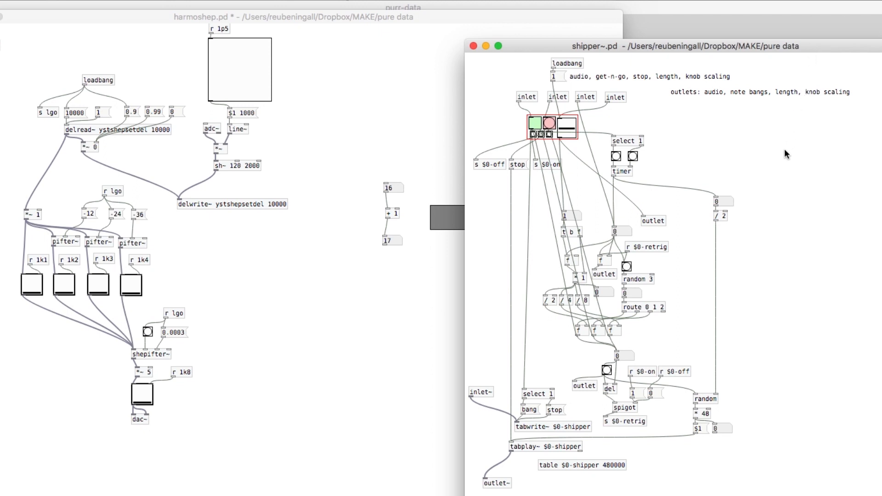
mouse_move(520, 78)
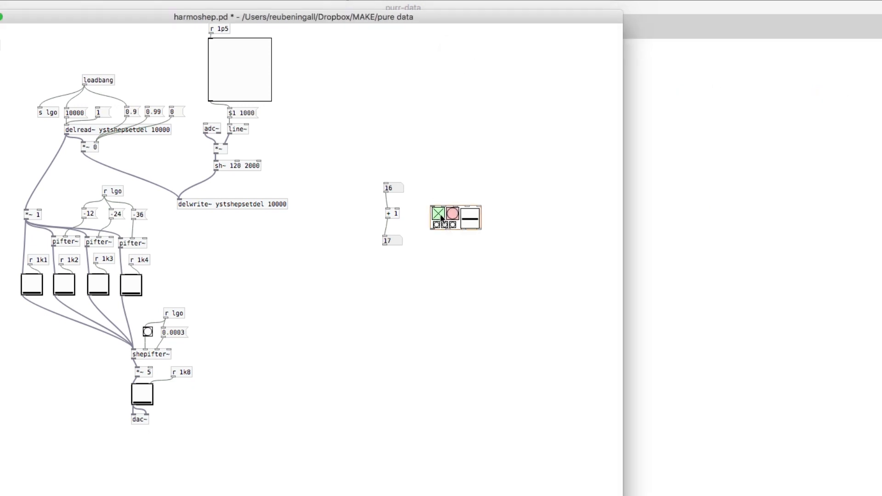
Step: Try the shipper~ green square, level slider and red circle controls
click(441, 216)
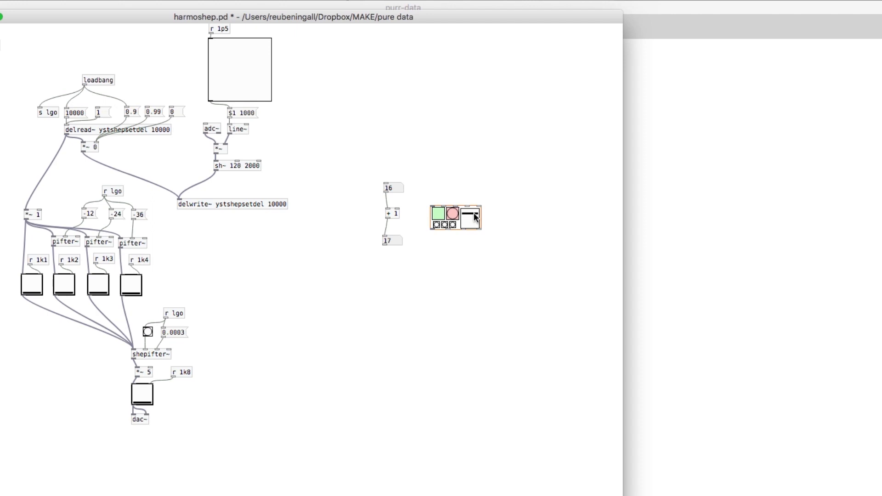
click(453, 213)
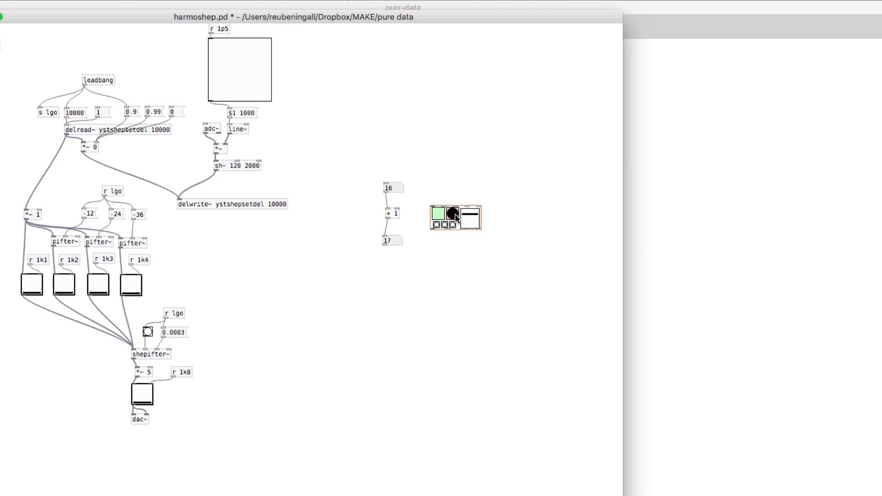
click(452, 213)
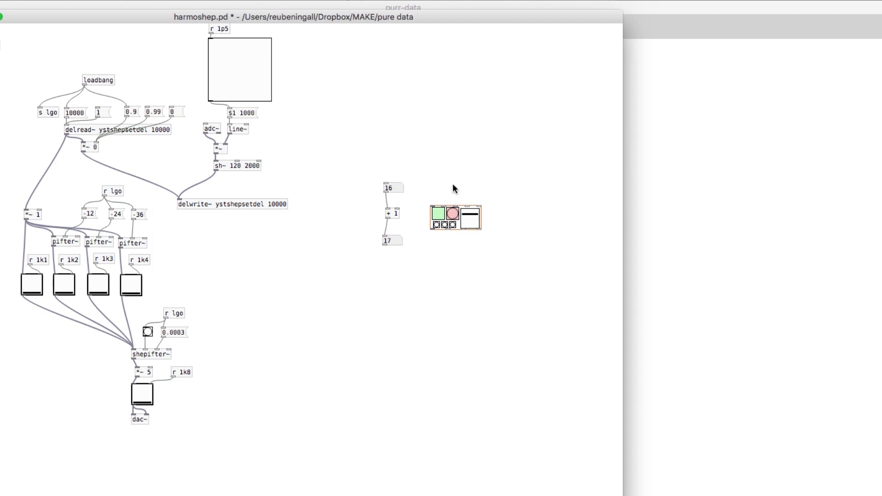